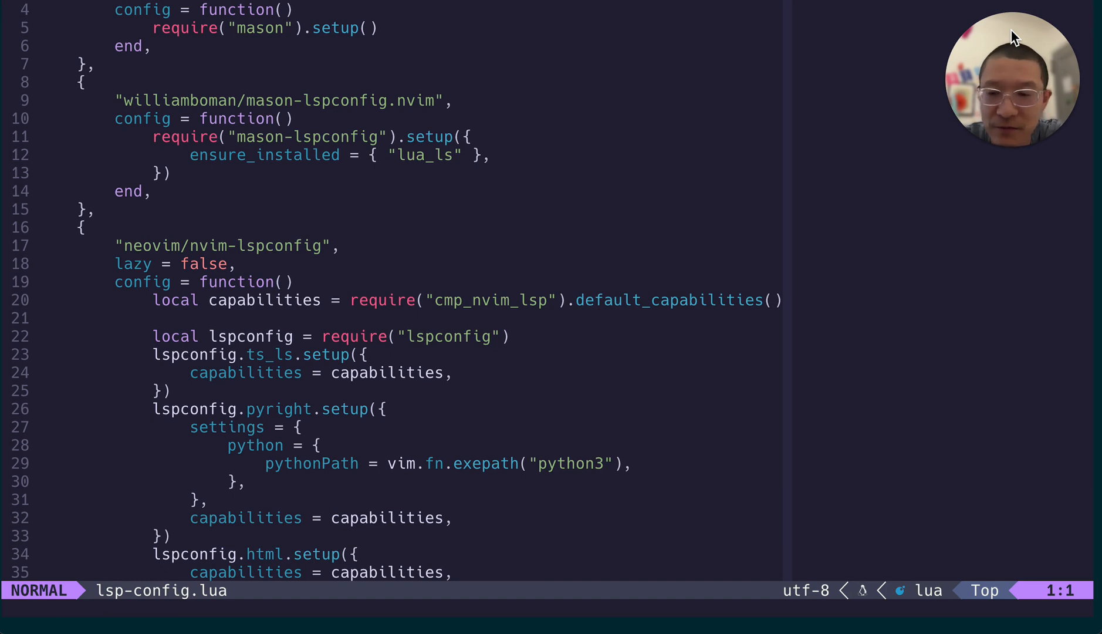
mouse_move(207, 589)
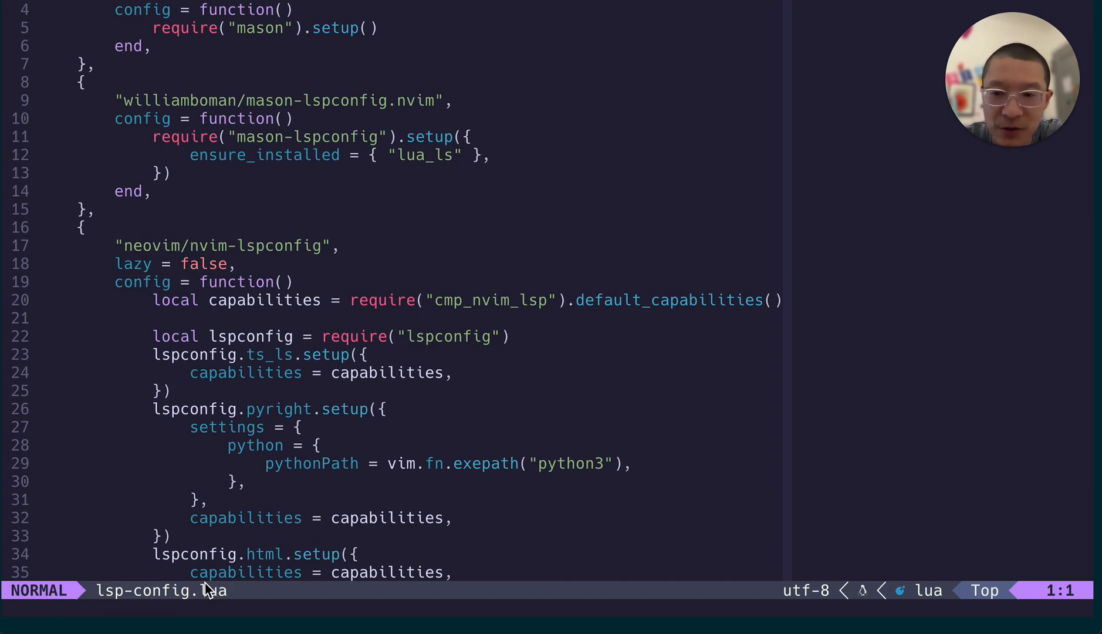
mouse_move(394, 602)
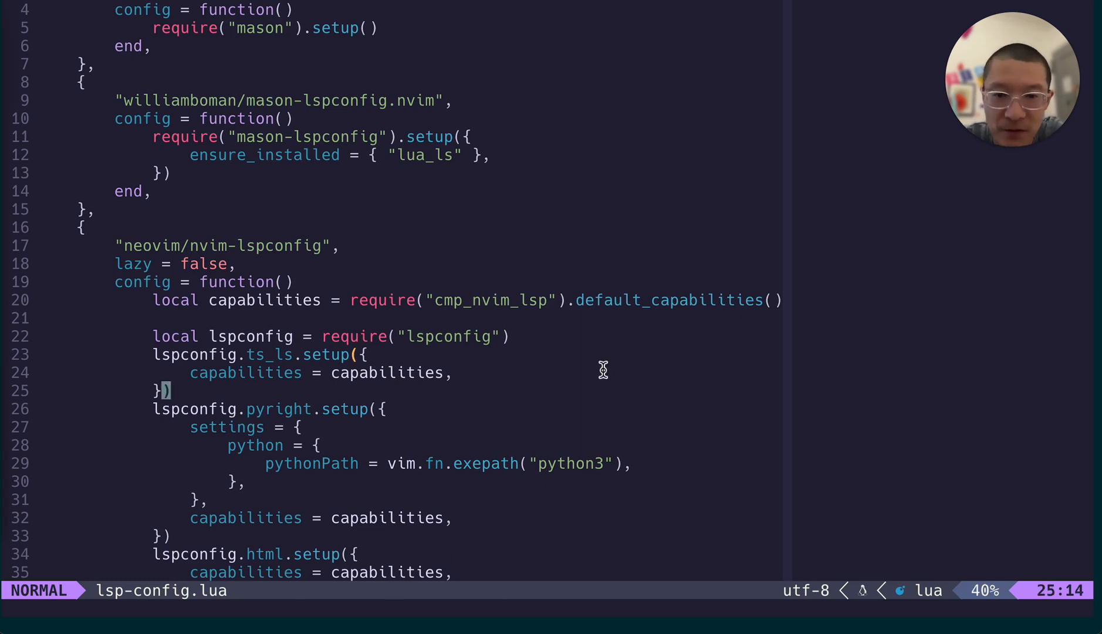
Leave the pyright block and search config files for 'no' to open none-ls.lua.
scroll(down, 3)
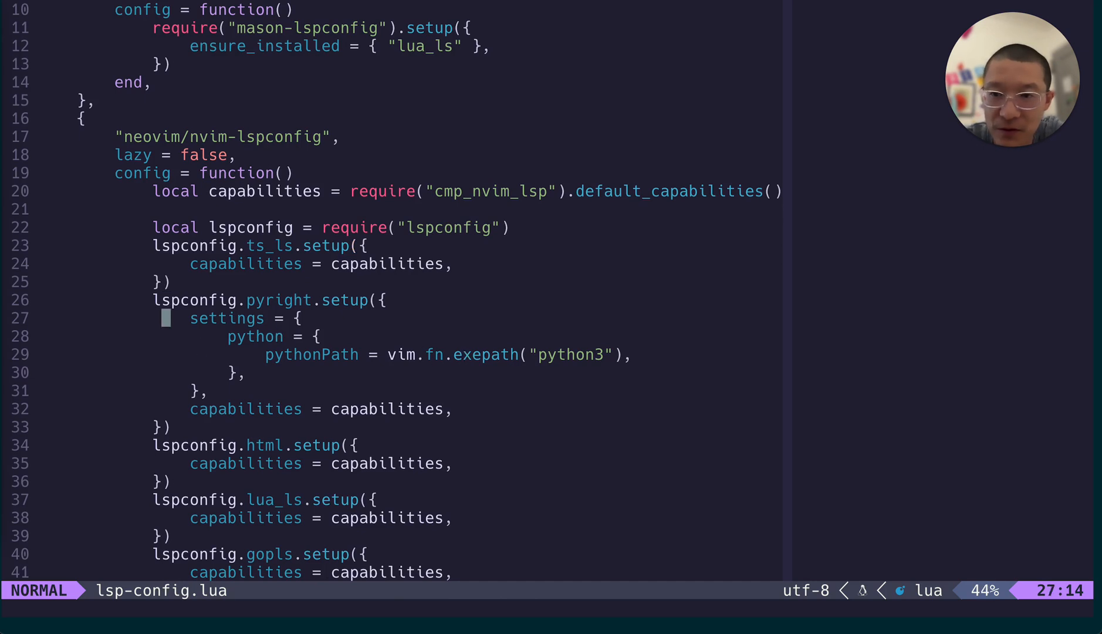
key(V)
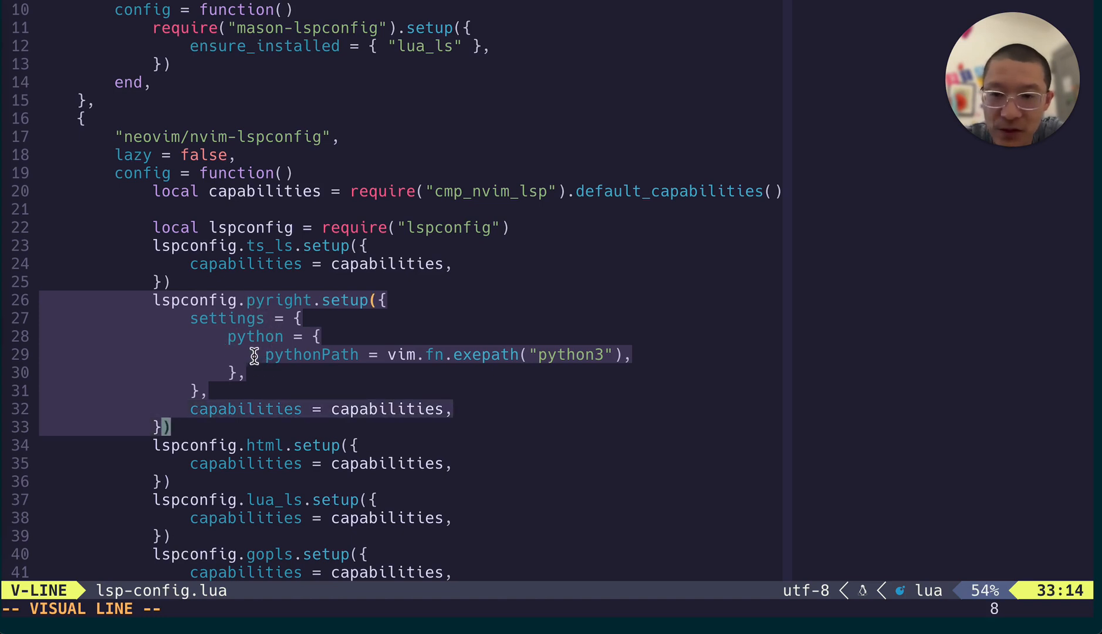
mouse_move(457, 372)
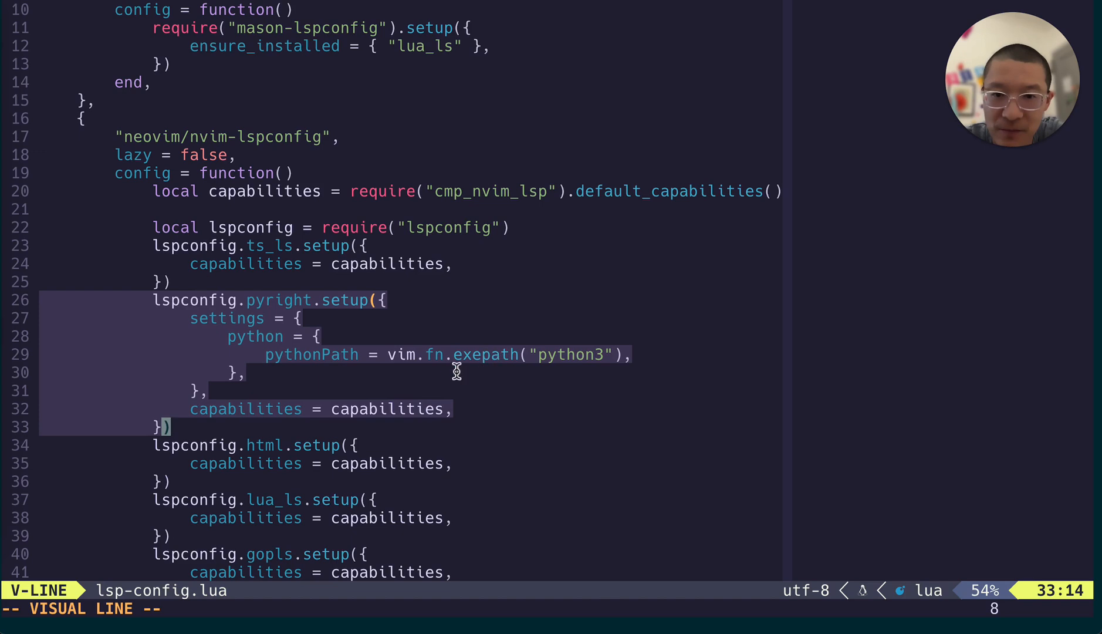
mouse_move(418, 365)
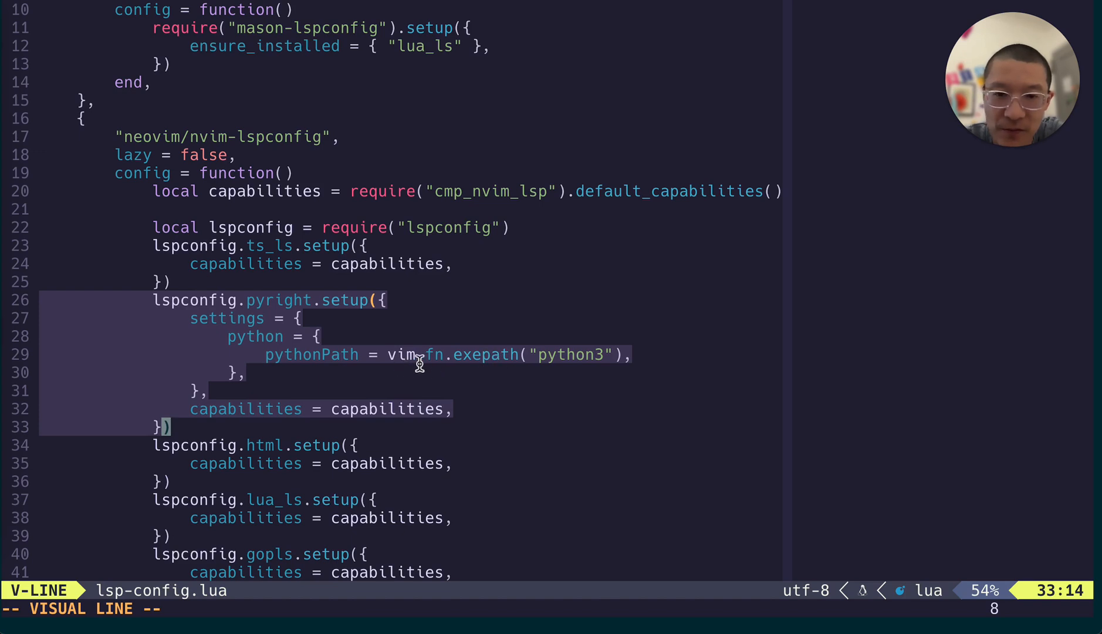
mouse_move(343, 497)
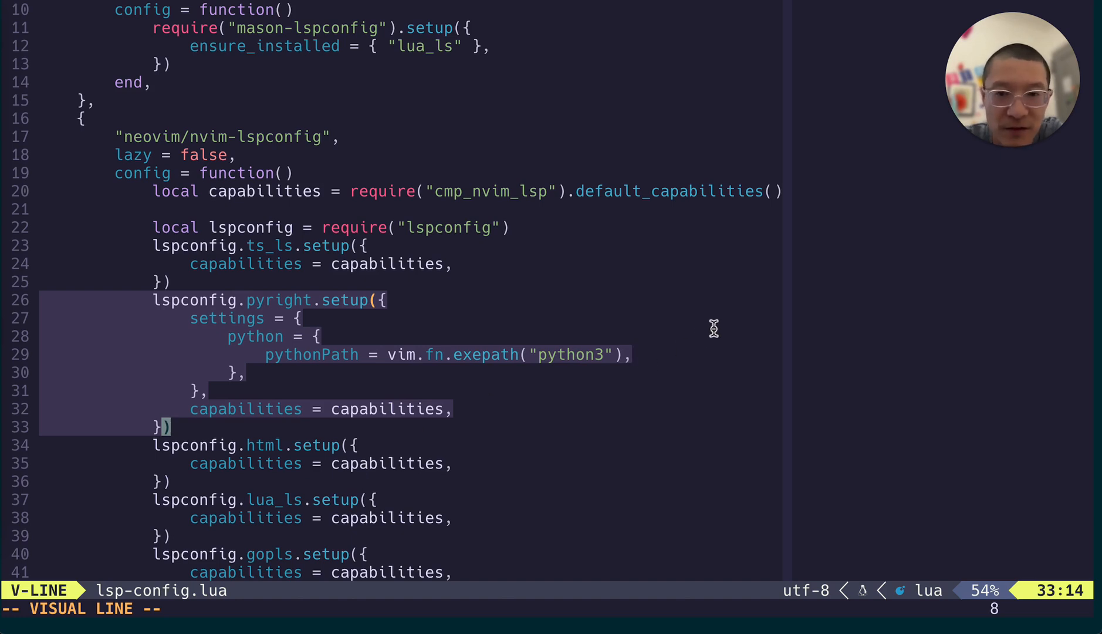
key(Escape)
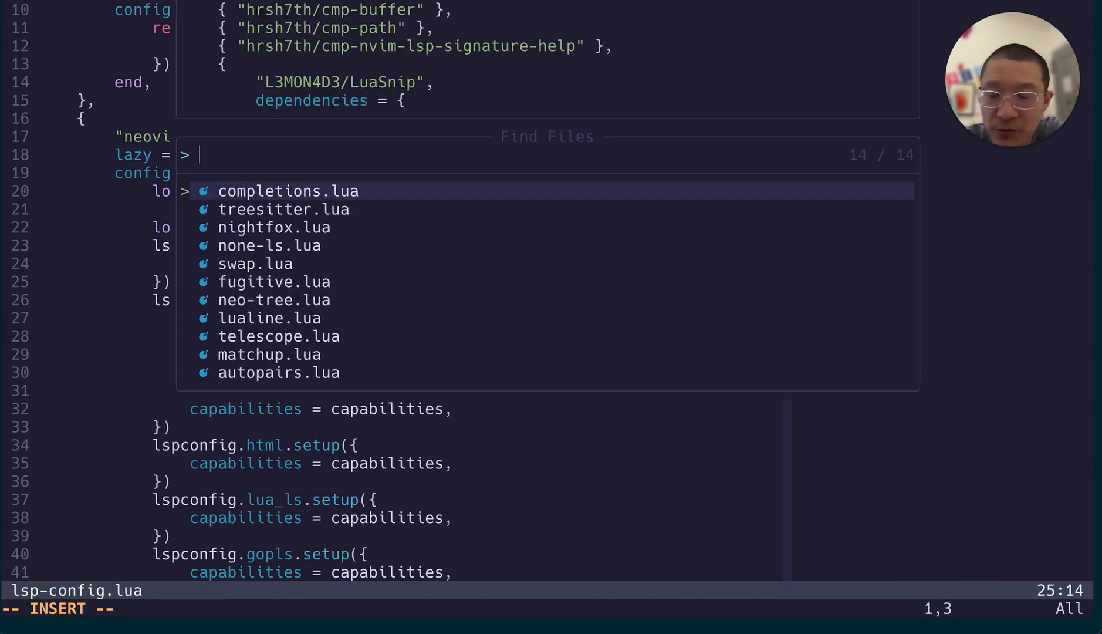
text(no)
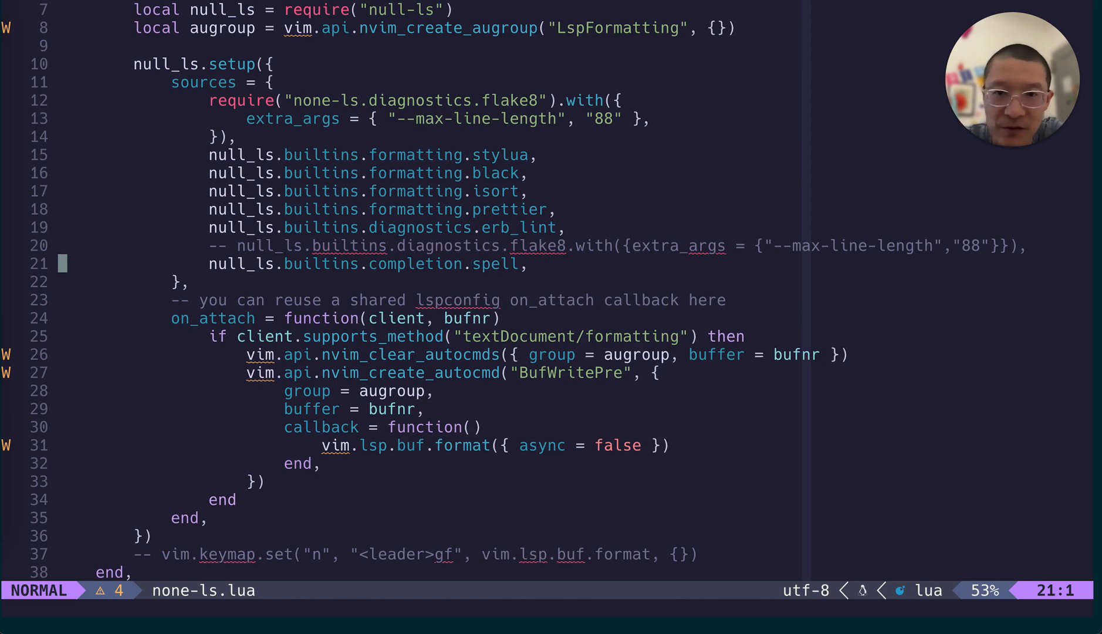
mouse_move(585, 288)
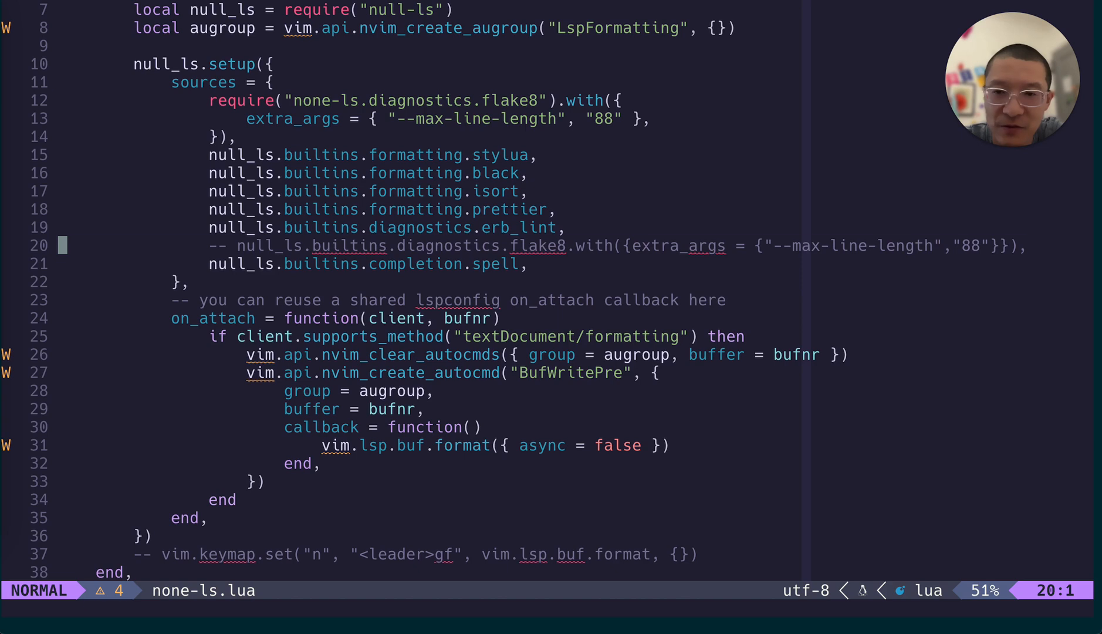
key(V)
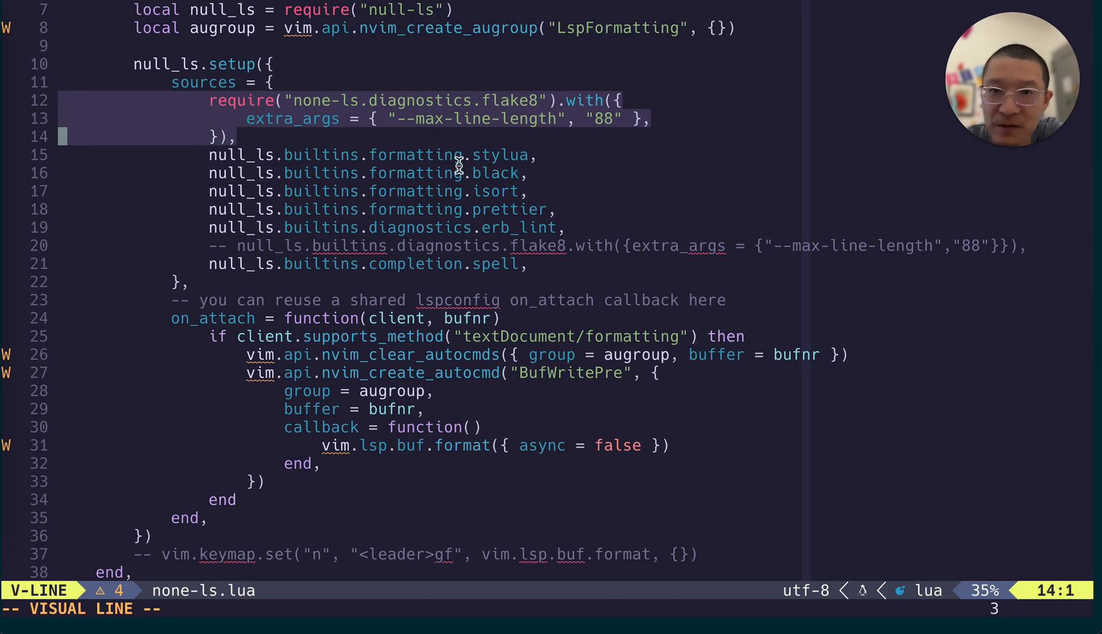
mouse_move(496, 125)
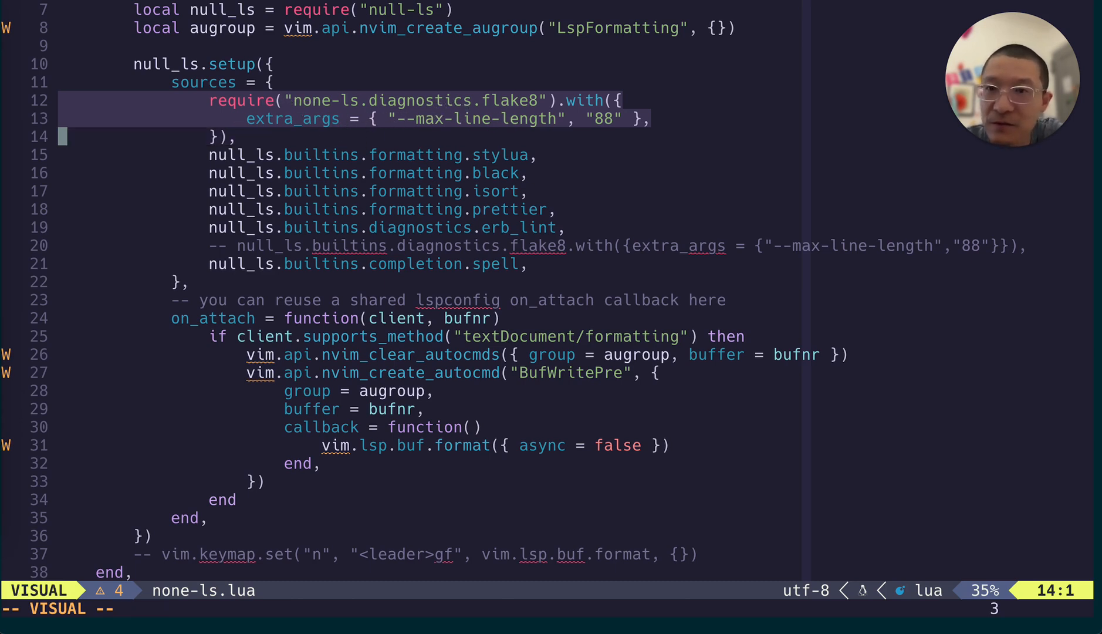
key(Escape)
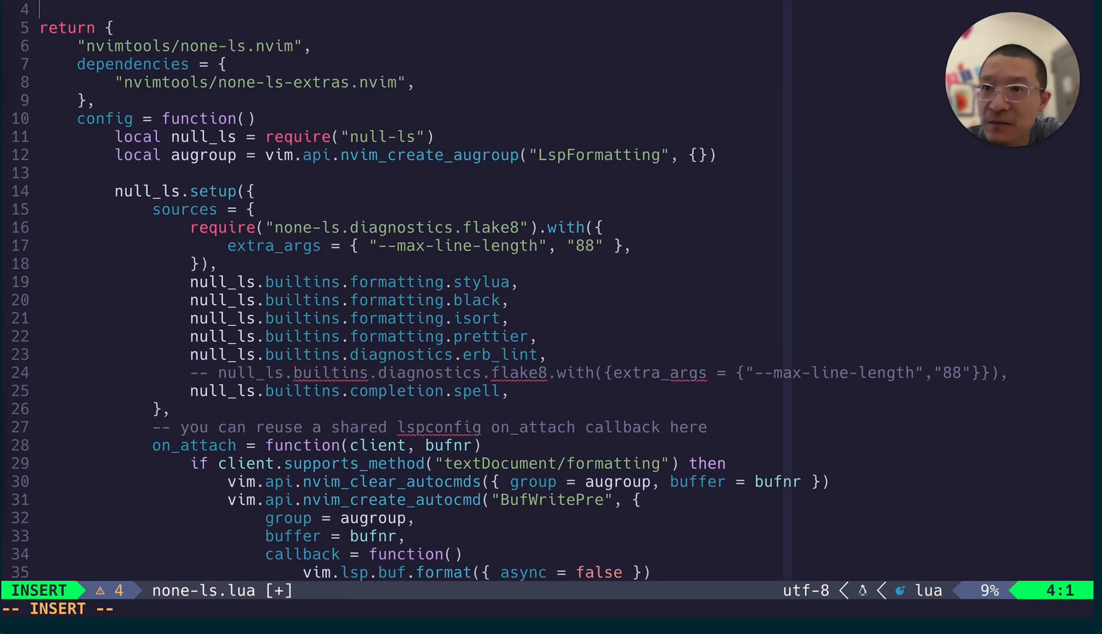
Finish adding the nvimtools/none-ls-extras.nvim dependencies table and return to normal mode.
key(Escape)
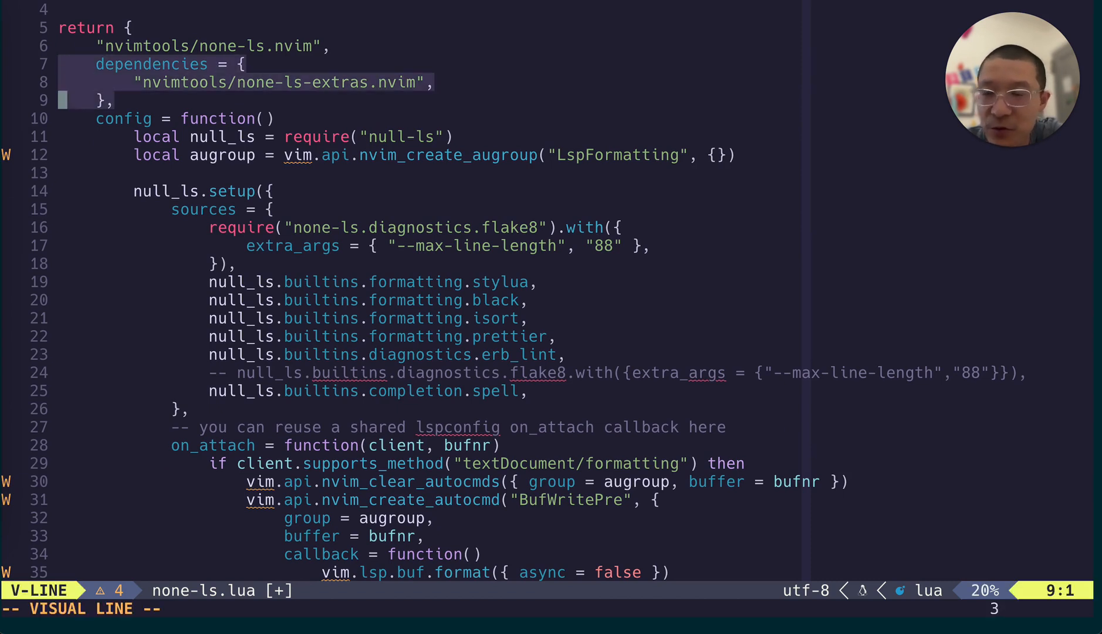
key(Escape)
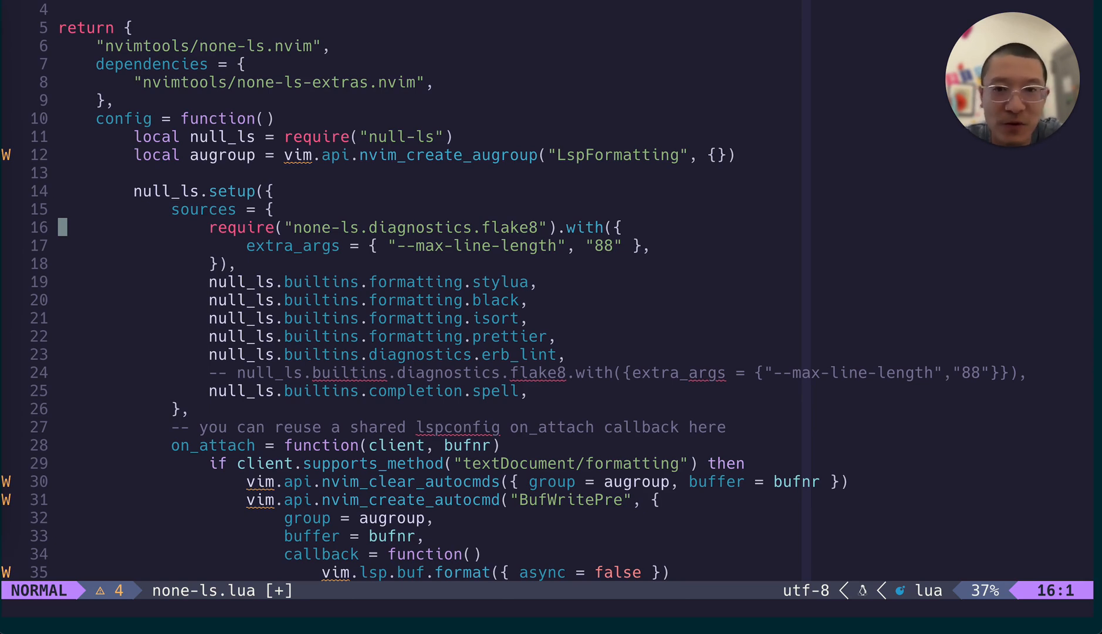
mouse_move(469, 210)
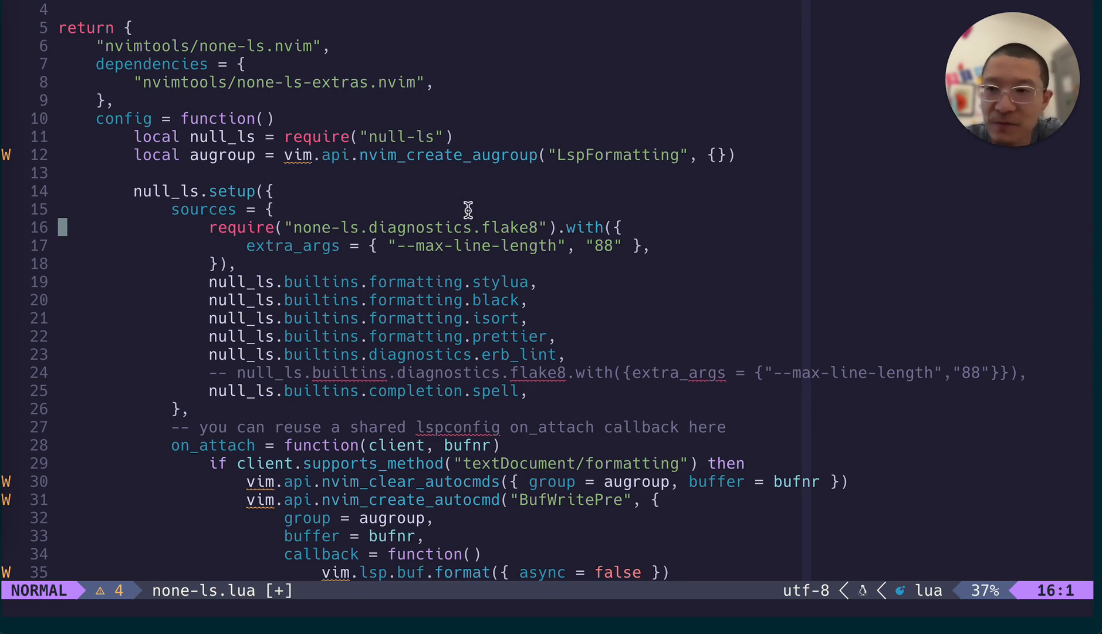
mouse_move(318, 166)
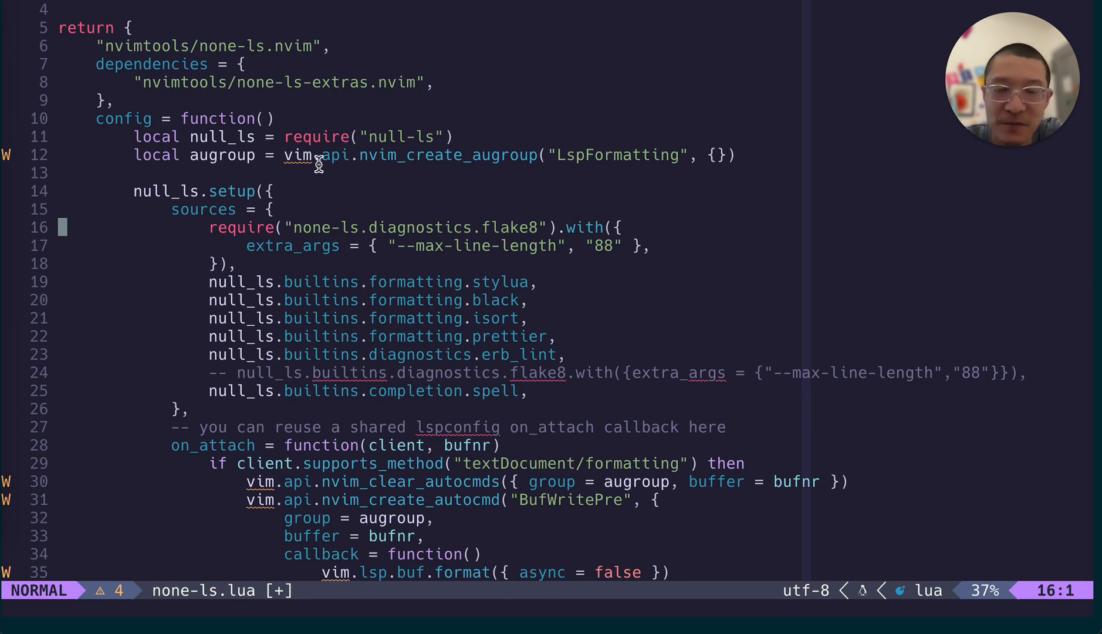